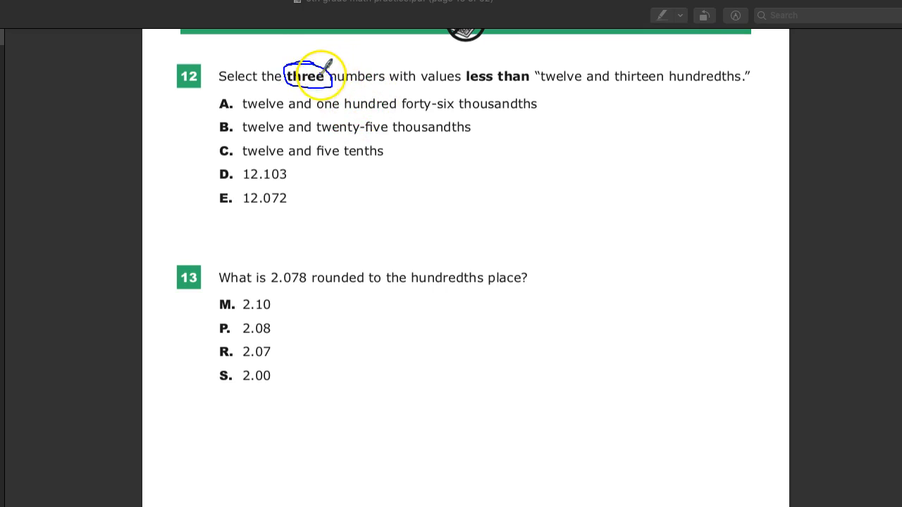
Circle 'three' and draw a thickened blue underline beneath 'less than'
left_click_drag(320, 74, 301, 85)
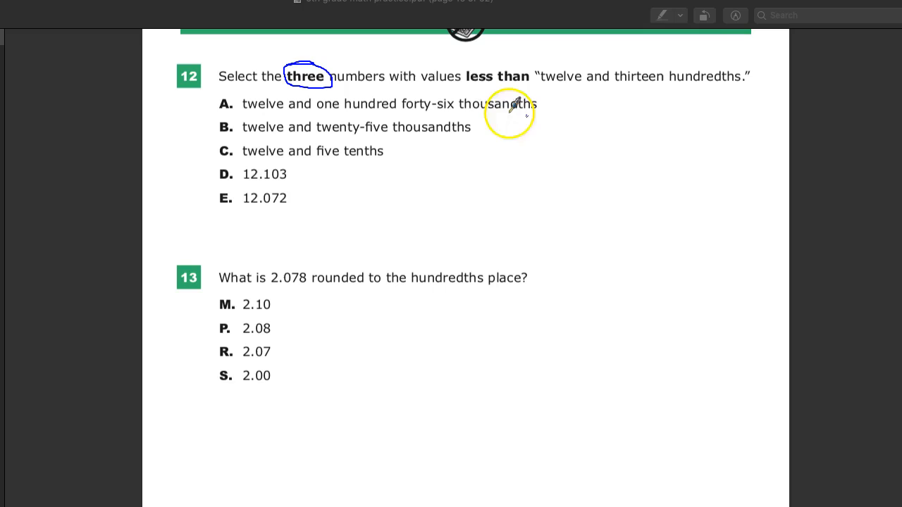
left_click_drag(467, 85, 527, 83)
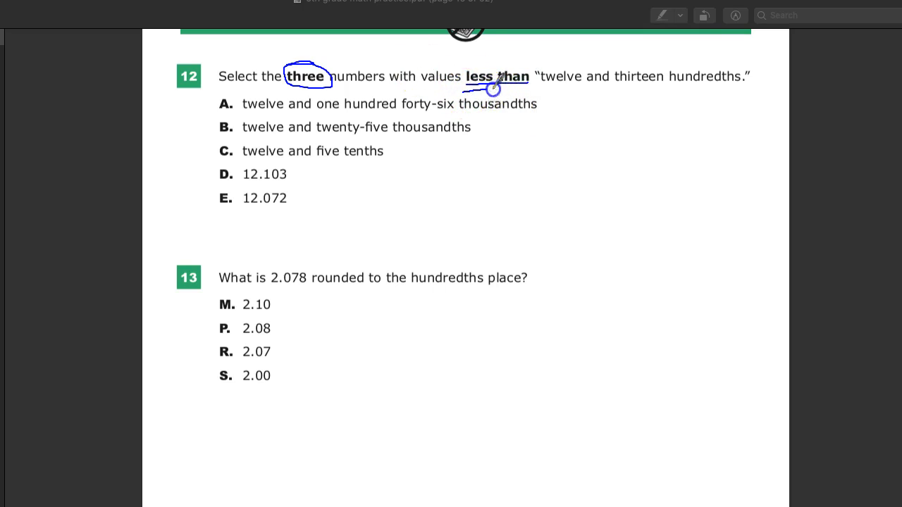
left_click_drag(465, 86, 532, 83)
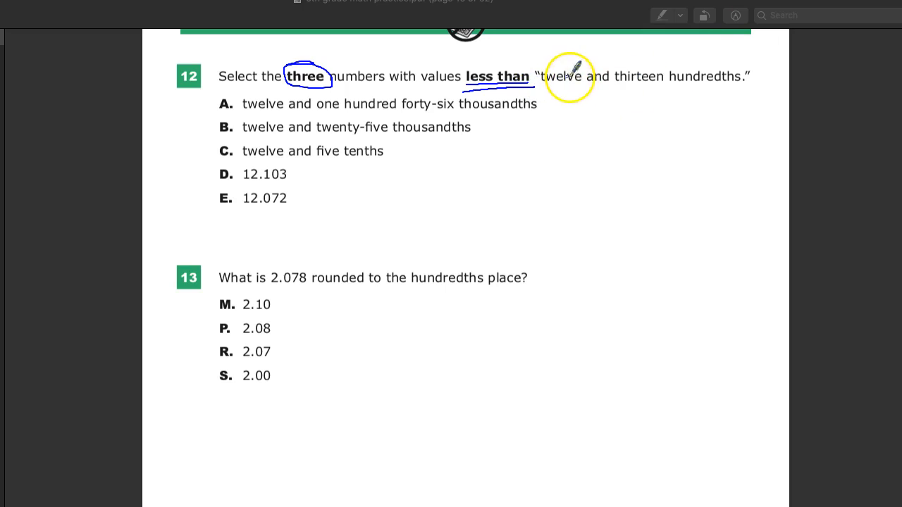
mouse_move(677, 73)
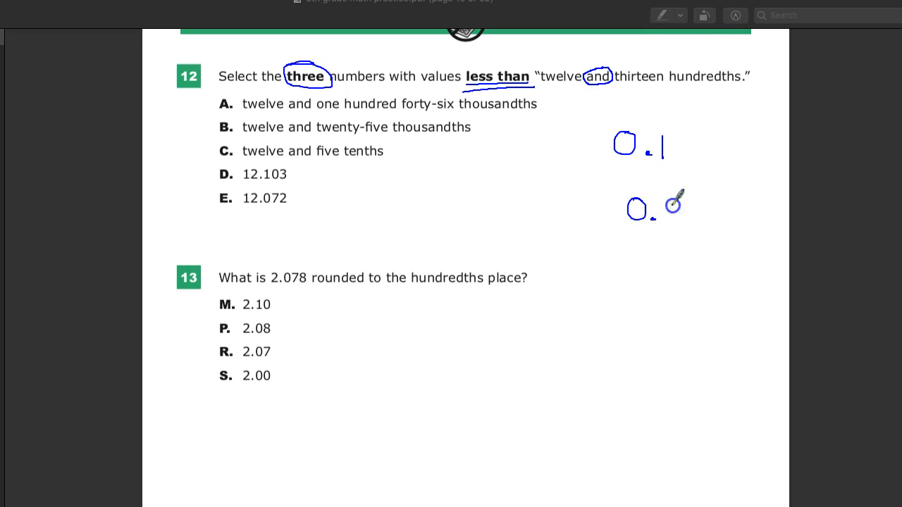
Handwrite 0.01 labelled hundredths, then 0.001, below the 0.1 note
left_click_drag(659, 197, 694, 239)
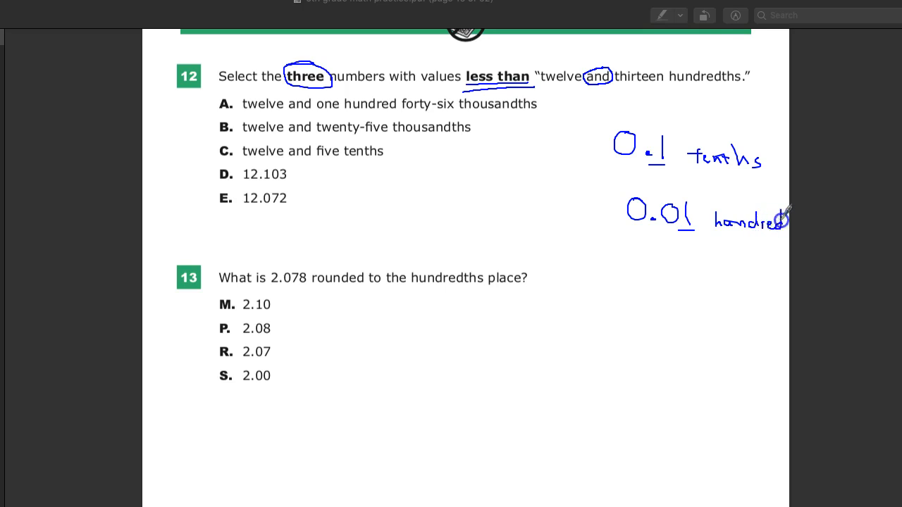
left_click_drag(782, 218, 817, 225)
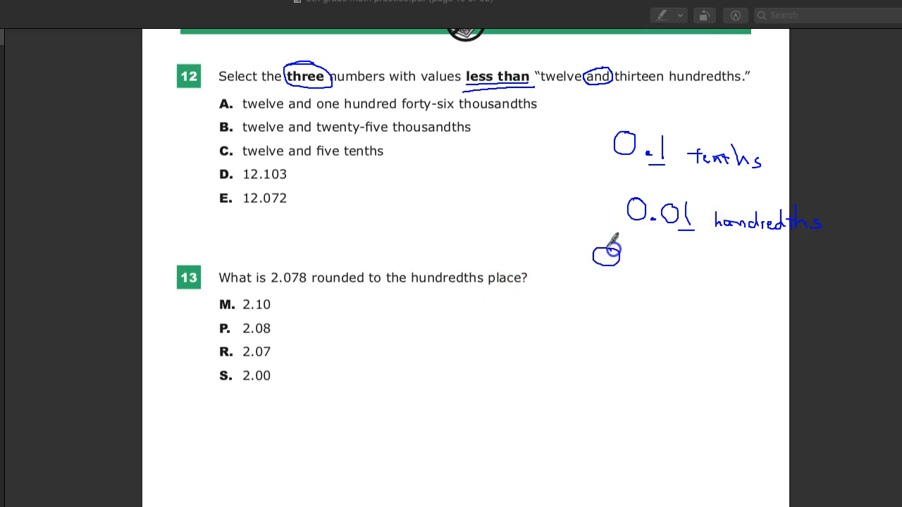
left_click_drag(620, 253, 697, 261)
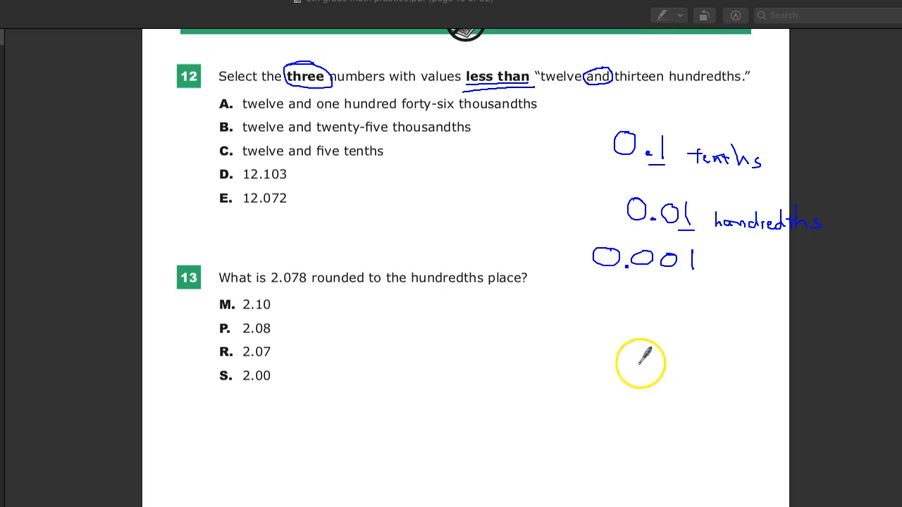
mouse_move(743, 78)
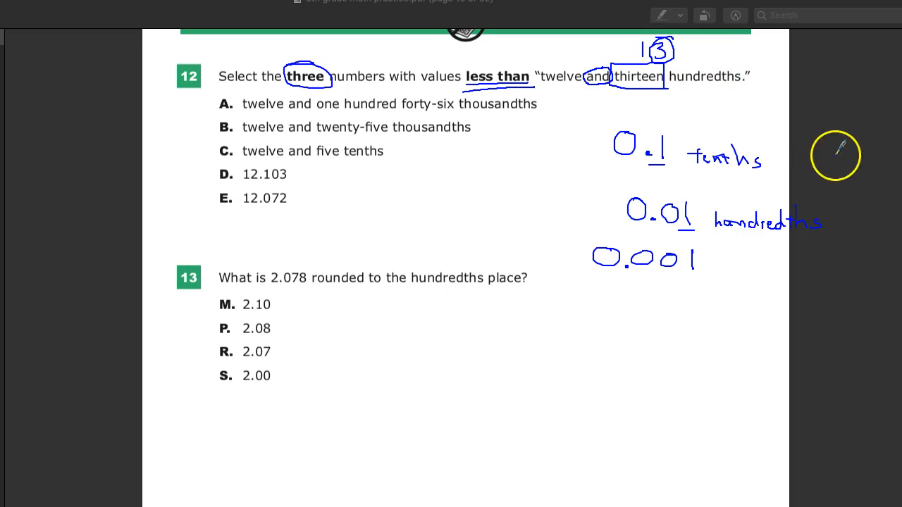
mouse_move(837, 104)
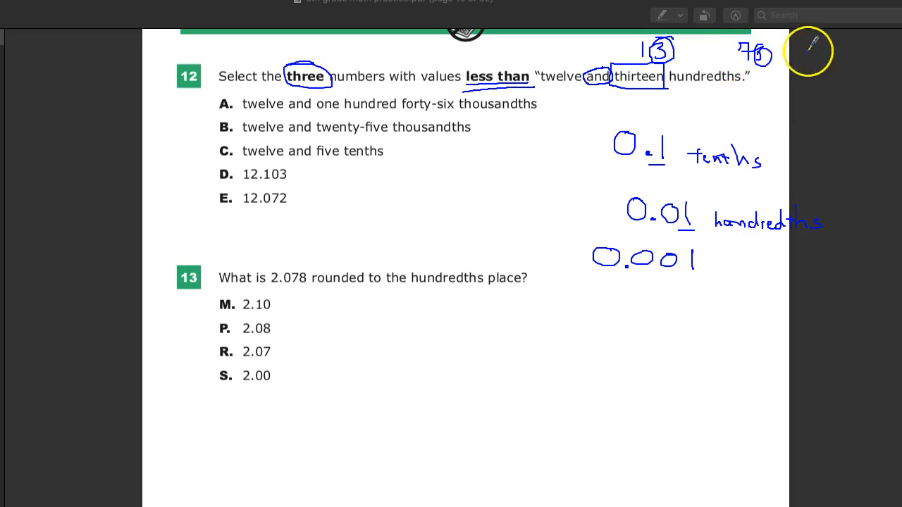
mouse_move(726, 114)
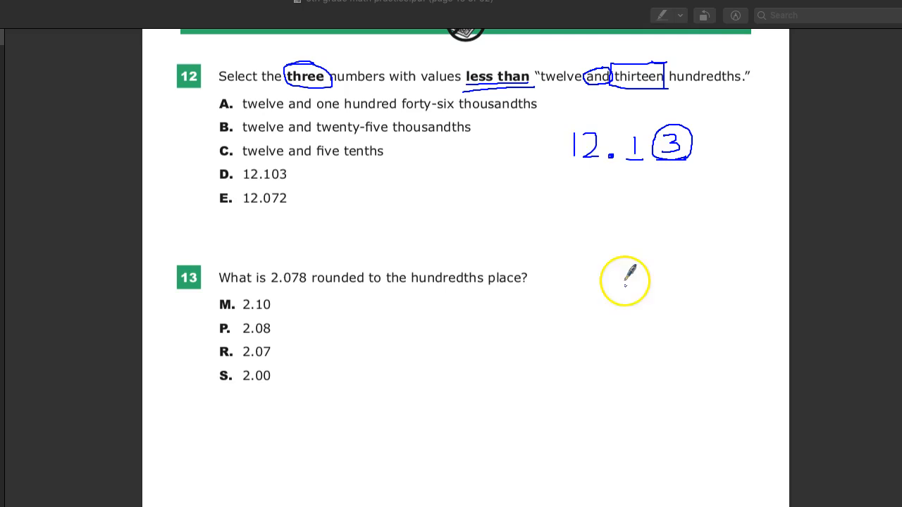
mouse_move(645, 207)
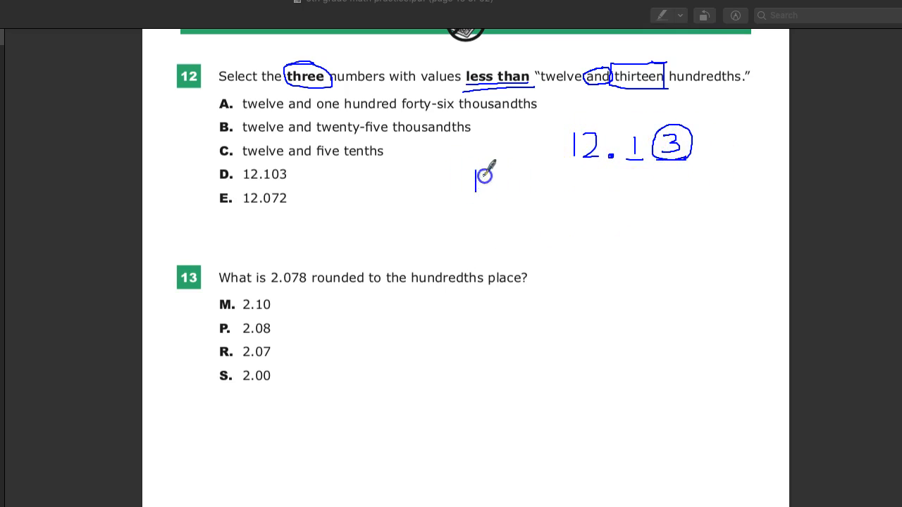
Sketch a plain 12.13 beside answer choices D and E
left_click_drag(472, 182, 536, 182)
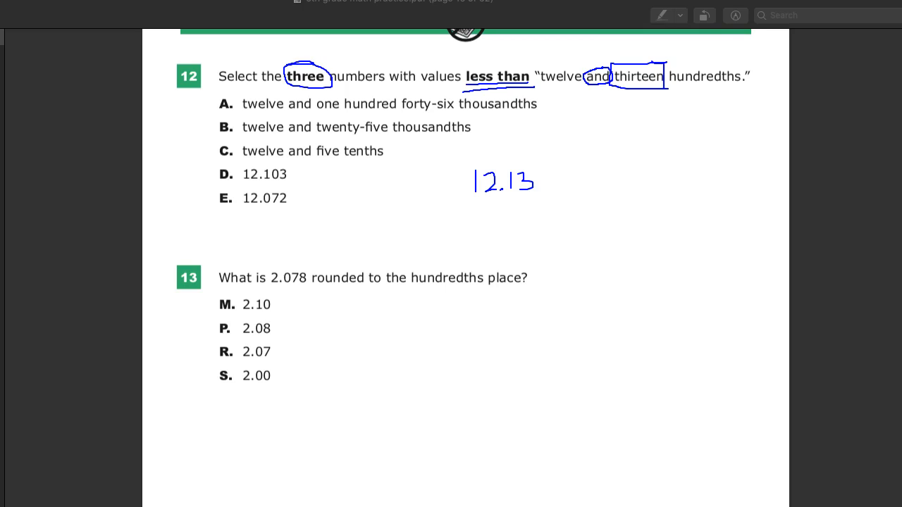
Write 12.072 under 12.130, draw place-value column lines, and circle answer E
left_click_drag(246, 179, 296, 211)
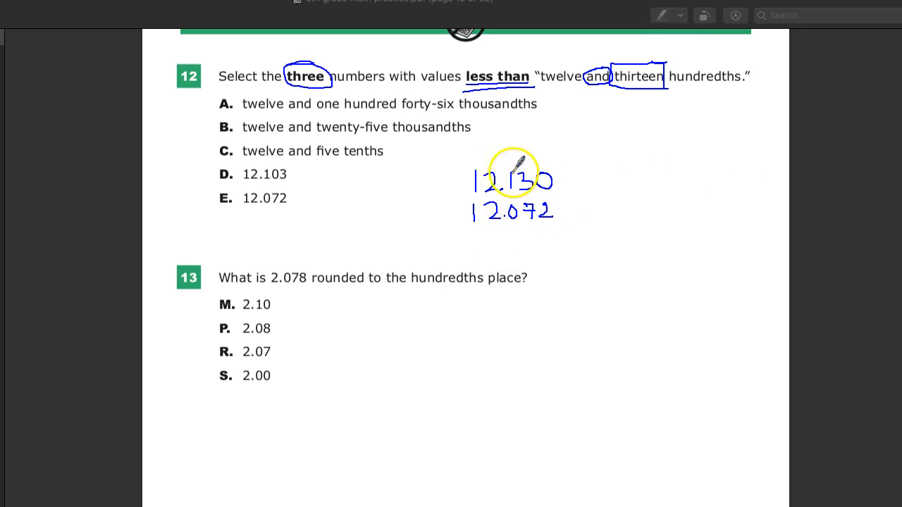
left_click_drag(481, 162, 479, 246)
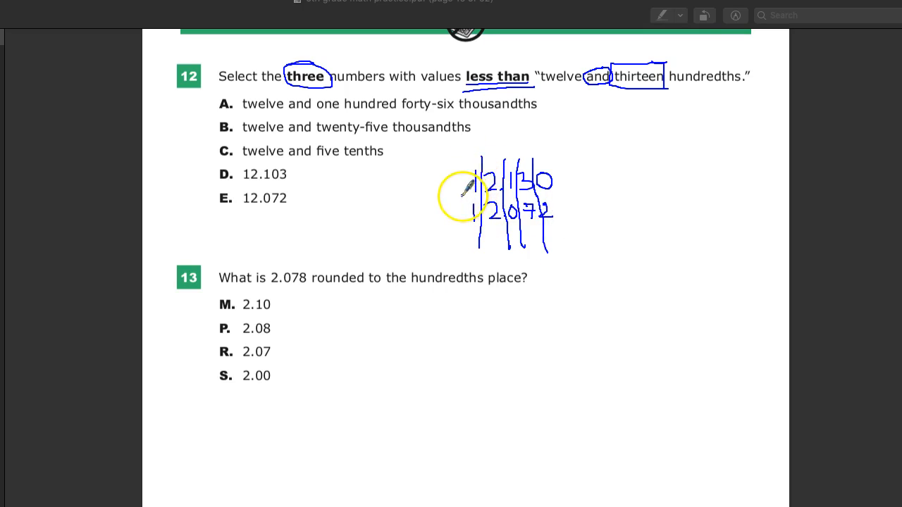
left_click_drag(462, 196, 493, 196)
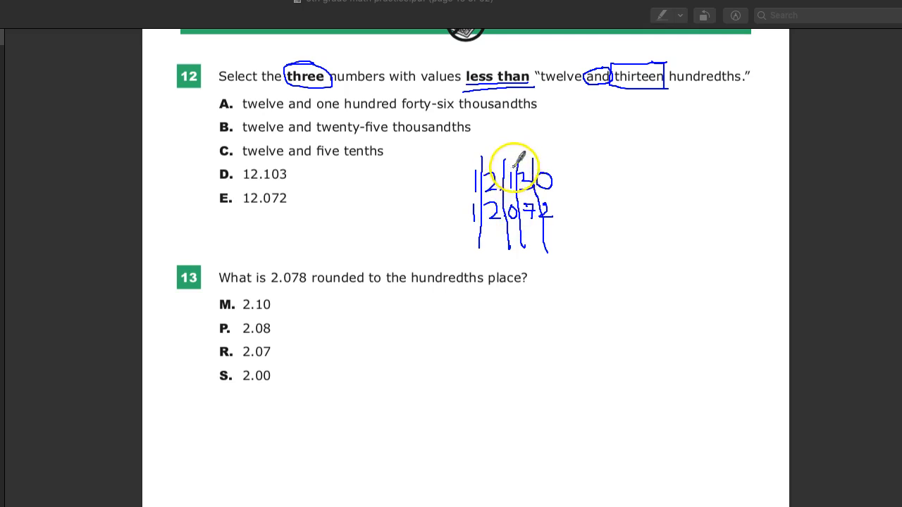
mouse_move(564, 214)
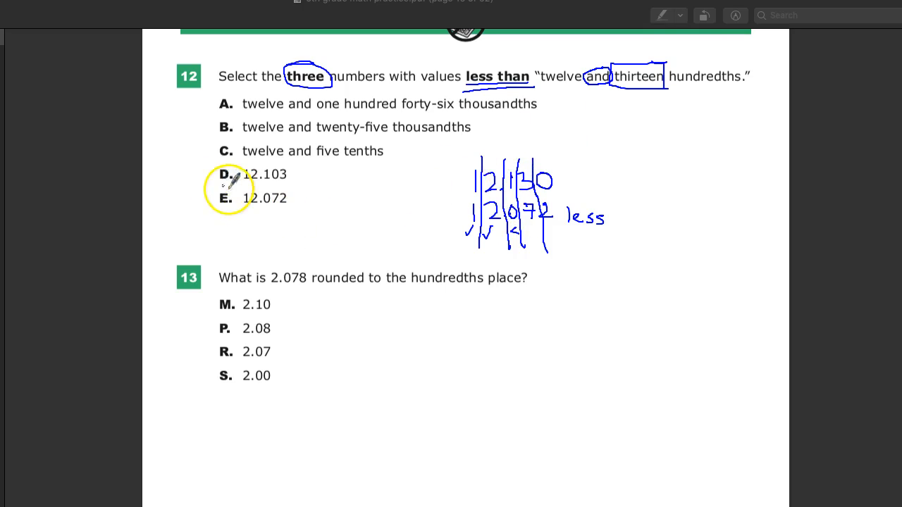
left_click_drag(186, 198, 307, 198)
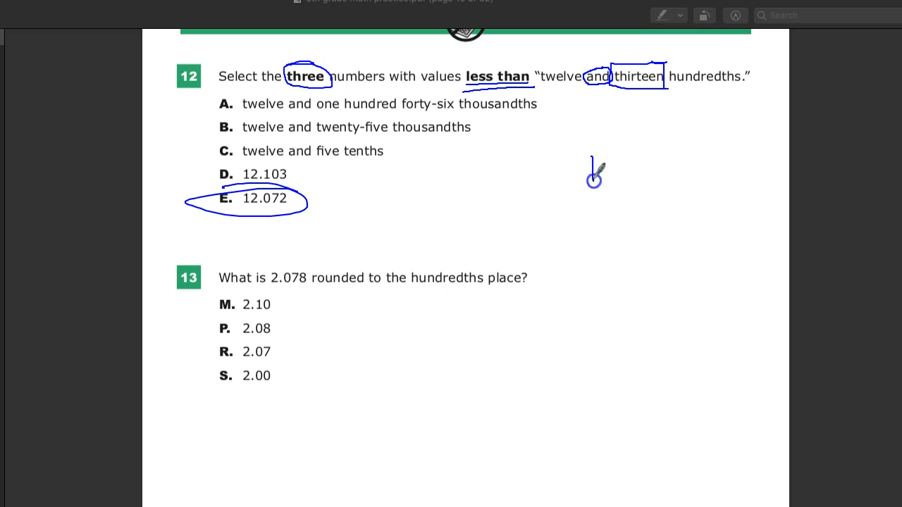
Handwrite a fresh 12.13 to the right of choices C and D
left_click_drag(596, 176, 637, 169)
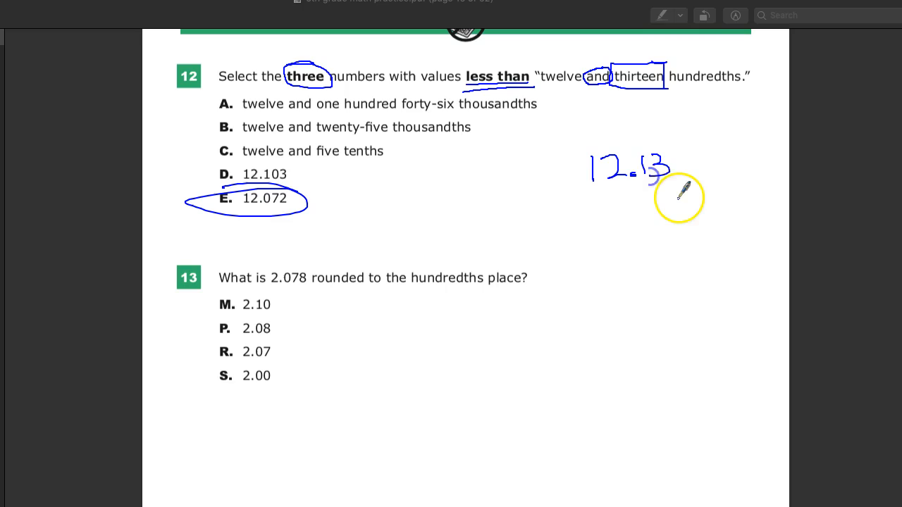
mouse_move(595, 211)
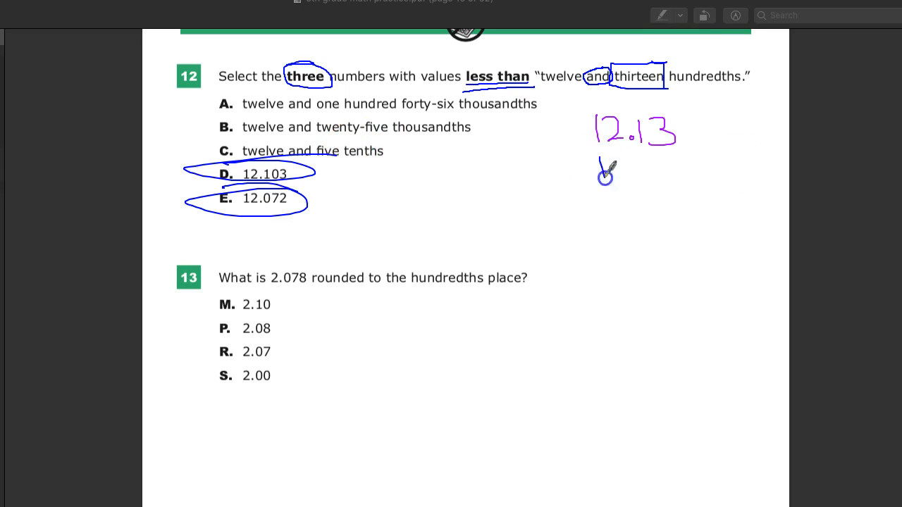
Write 12.5 under 12.13, cross out answer C, and erase the 12.50 working
left_click_drag(603, 172, 634, 172)
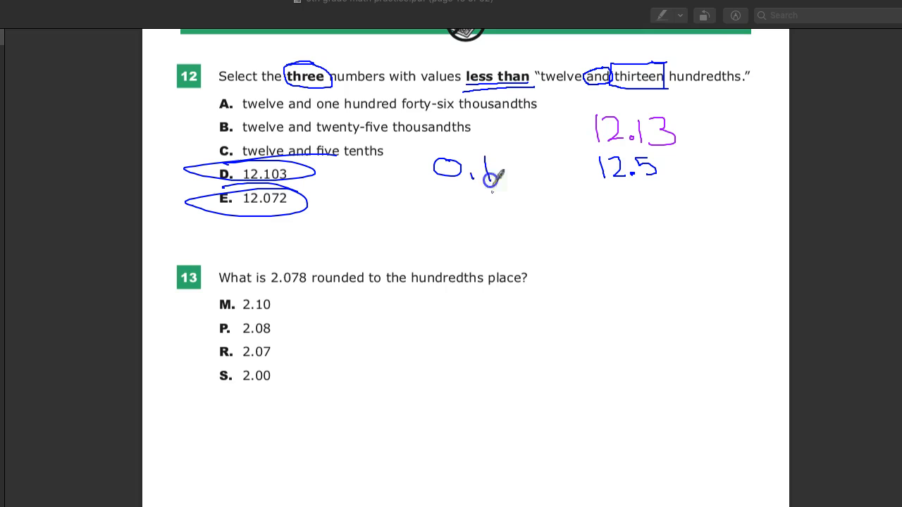
mouse_move(495, 157)
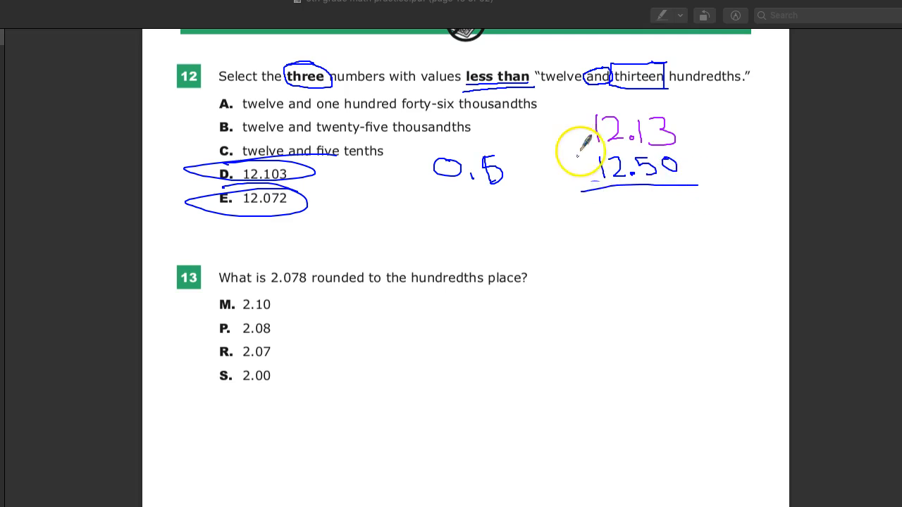
left_click_drag(579, 150, 629, 186)
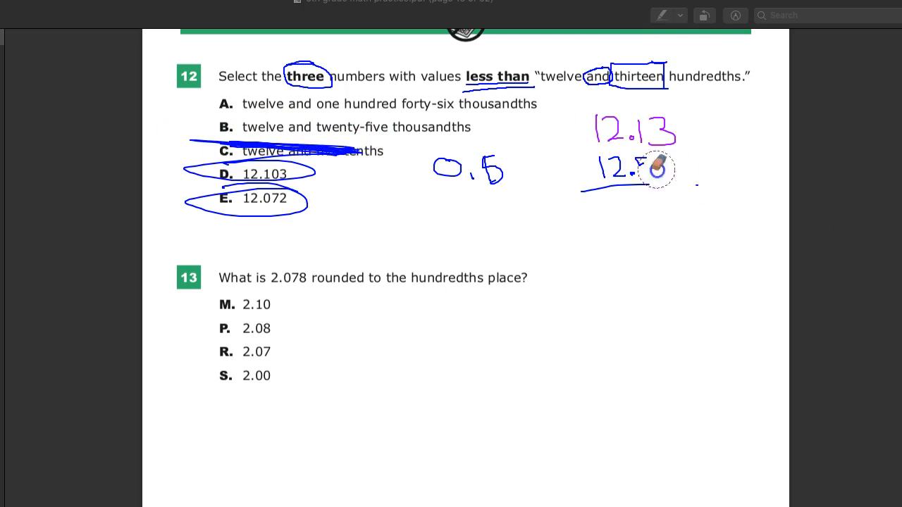
left_click_drag(655, 169, 451, 160)
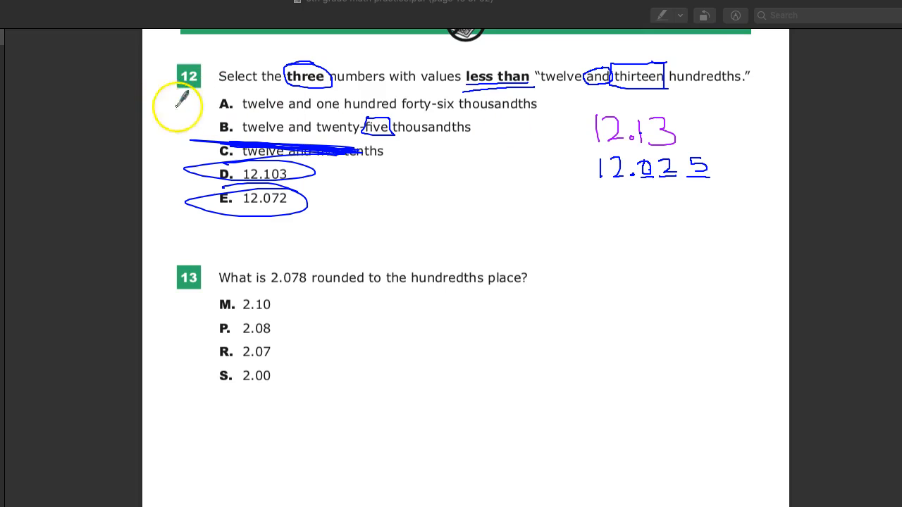
Draw an ellipse around answer B as a value less than 12.13
left_click_drag(176, 105, 315, 64)
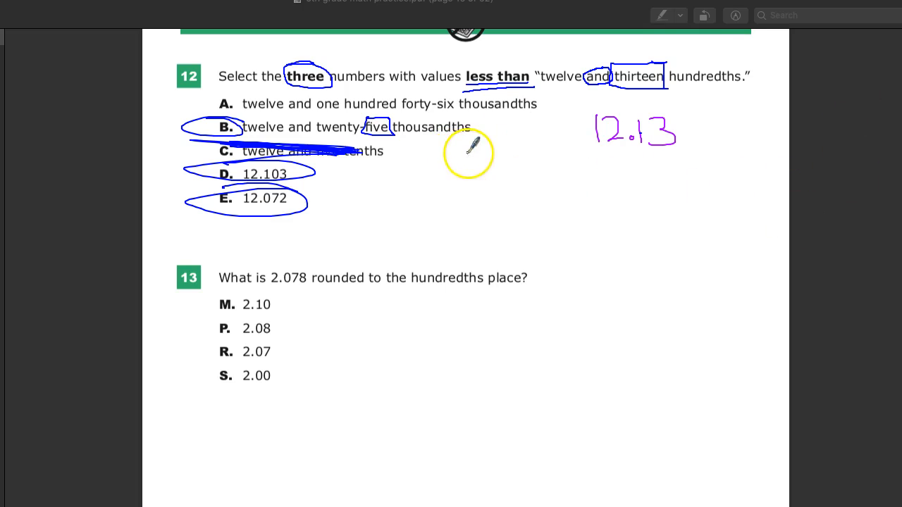
mouse_move(365, 90)
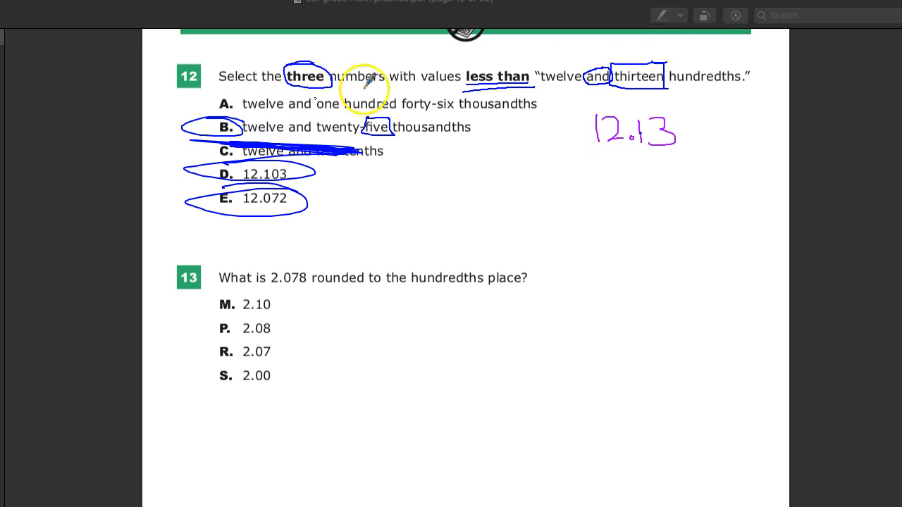
mouse_move(414, 93)
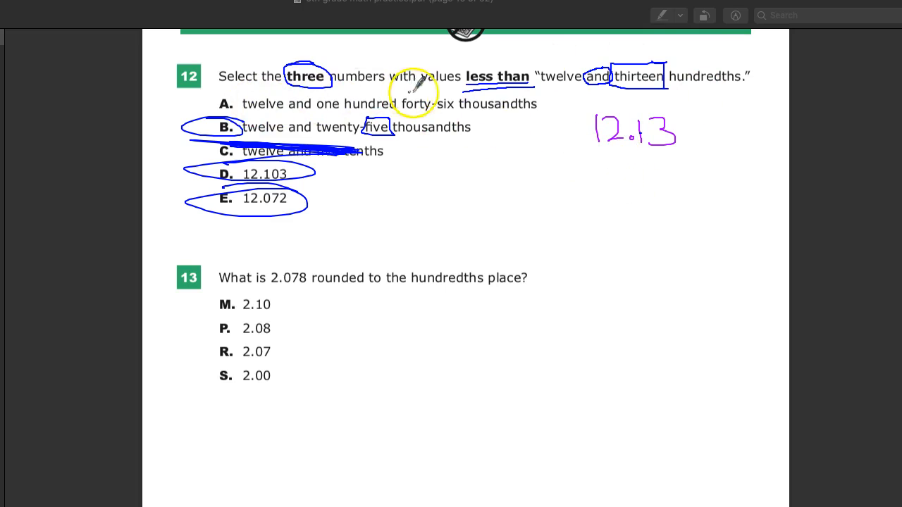
mouse_move(459, 179)
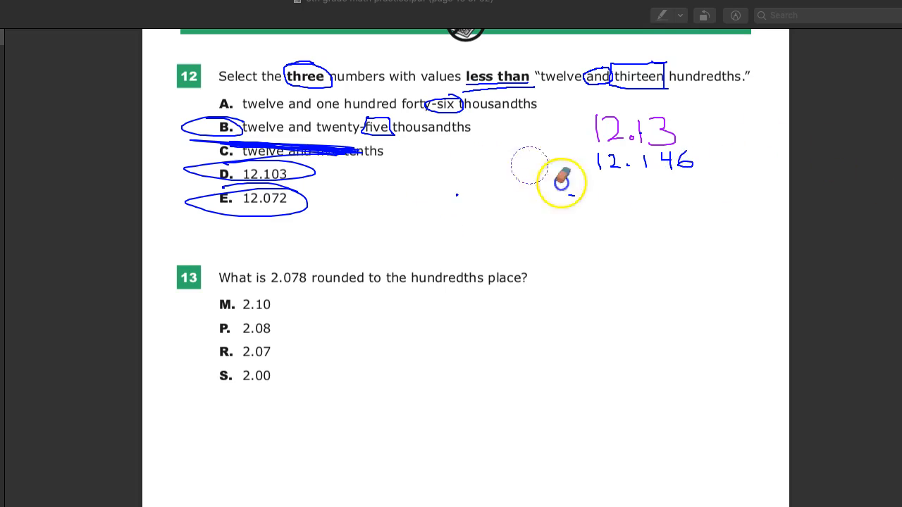
mouse_move(708, 179)
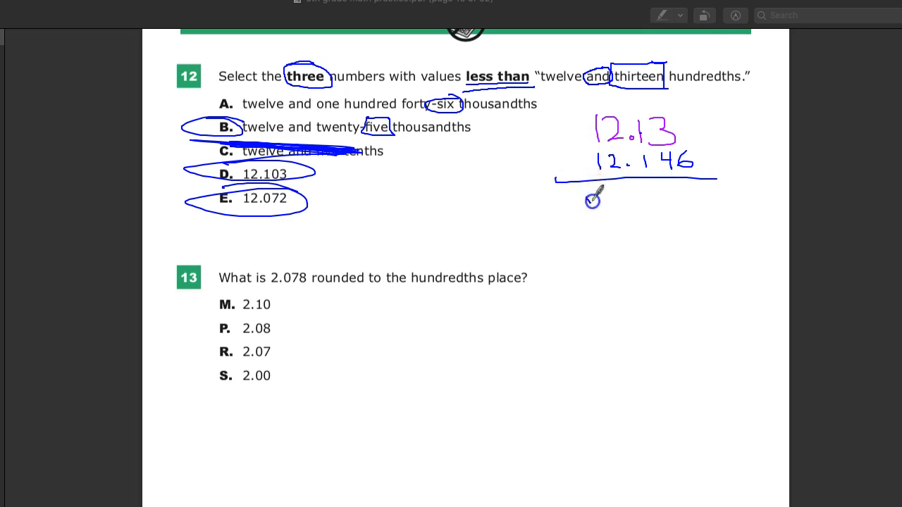
Tick the matching digit columns below the 12.146 comparison line
left_click_drag(588, 198, 616, 201)
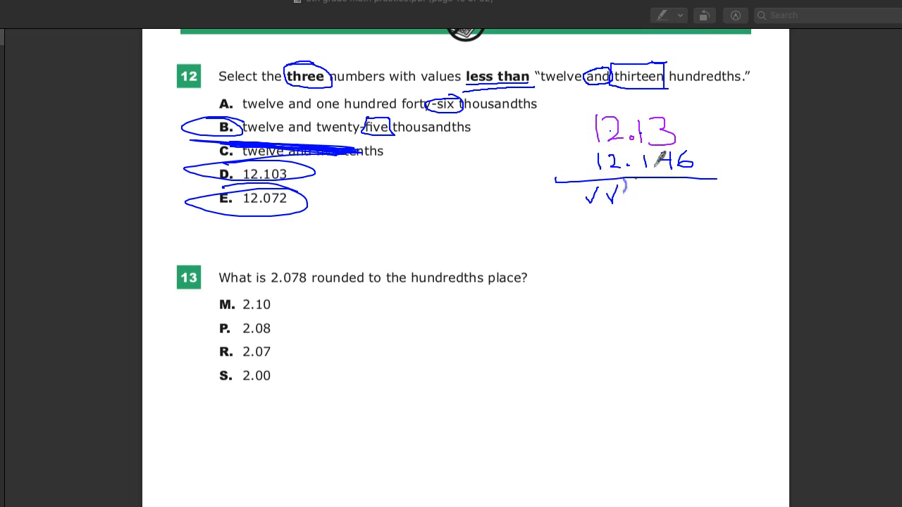
left_click_drag(620, 148, 669, 191)
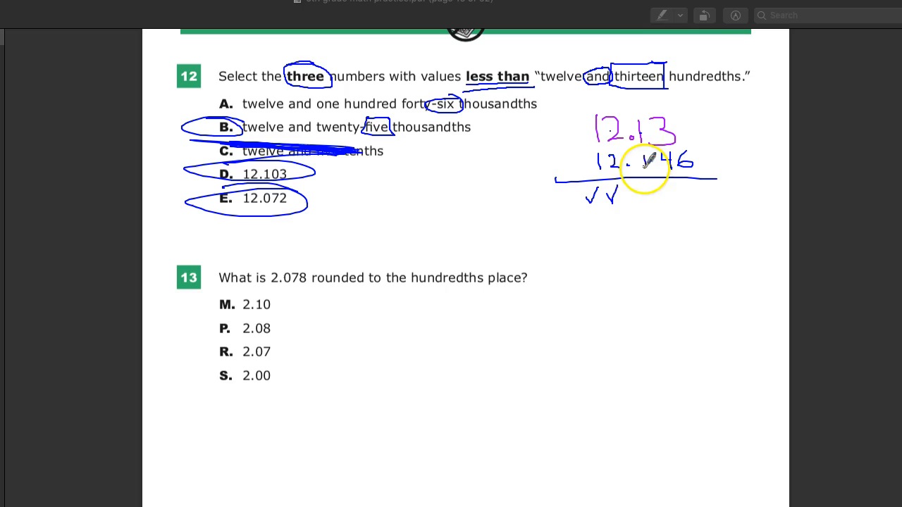